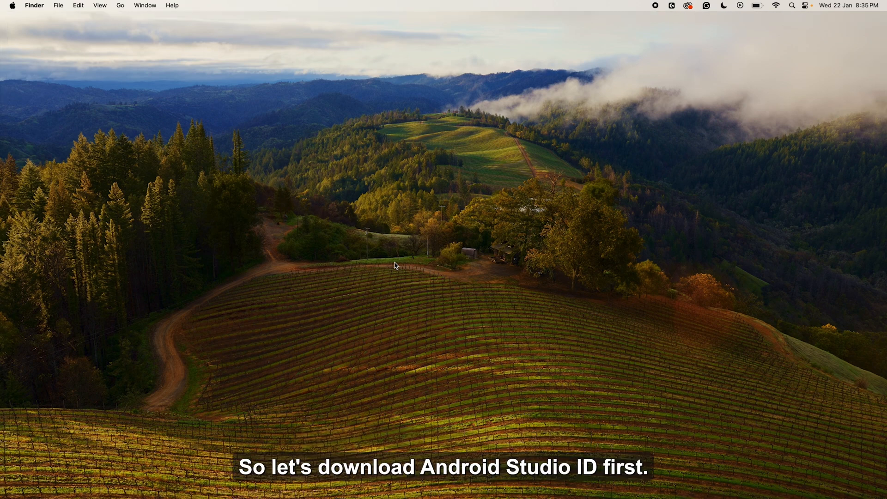
Launch Google Chrome from a Spotlight search for 'chrome'
type("chrome")
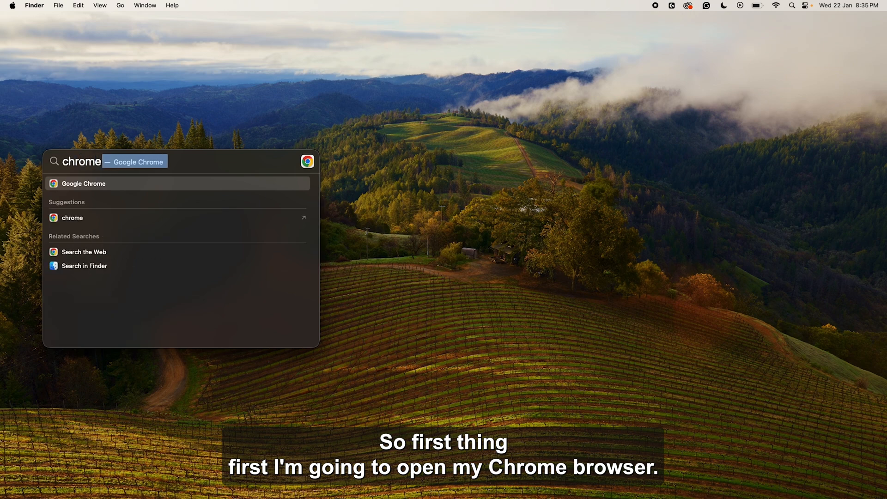
left_click(83, 184)
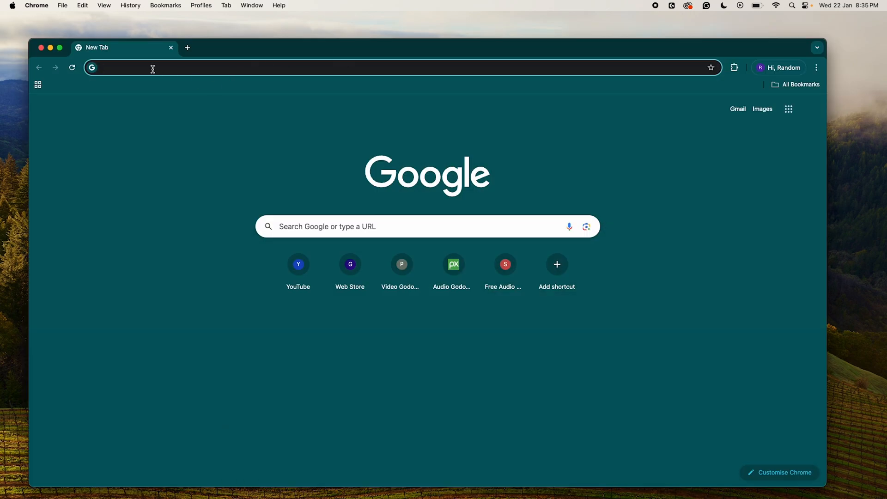
Search 'download android studio' and open the Ladybug Feature Drop terms on developer.android.com
type("download android studio")
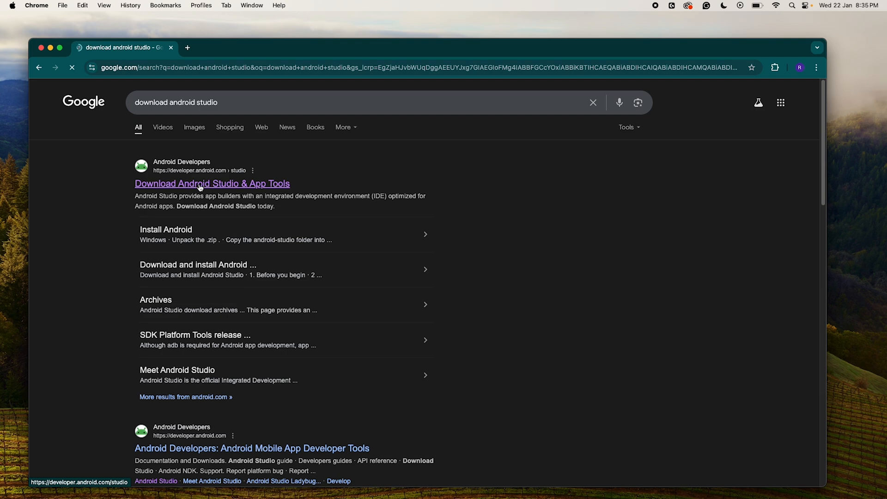
left_click(211, 183)
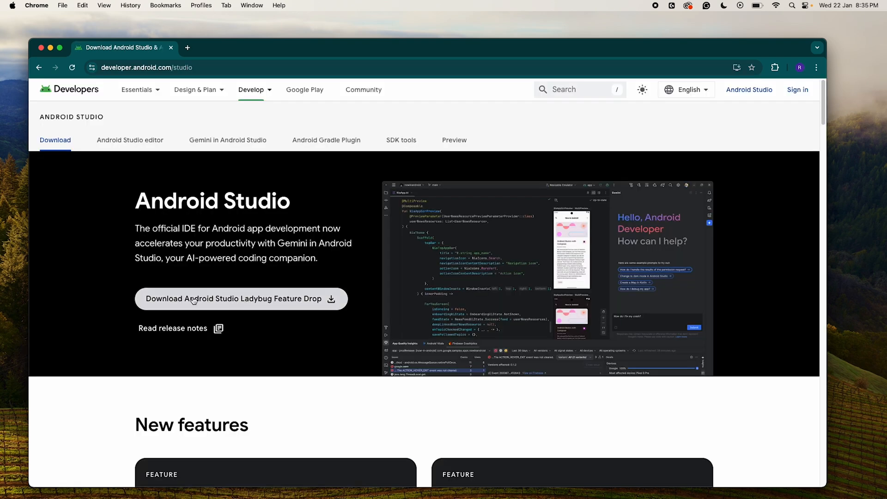
left_click(233, 298)
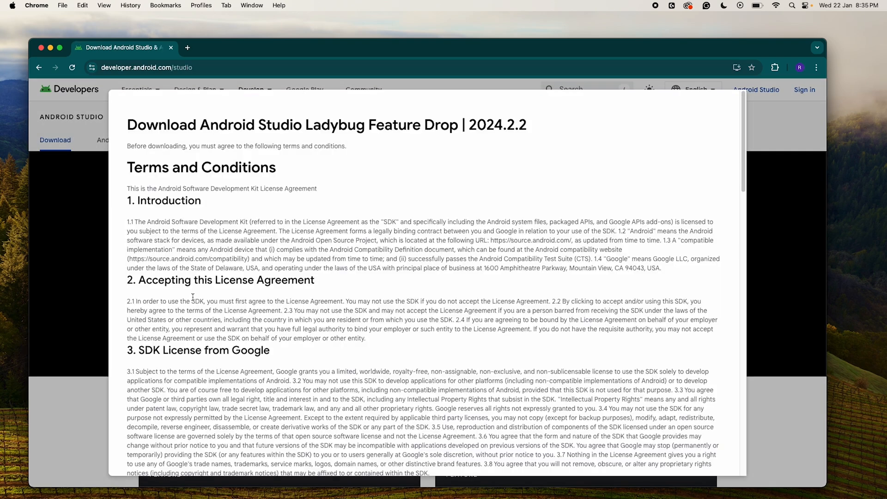
Agree to the license terms and download the Mac with Apple chip build
scroll("down", 3)
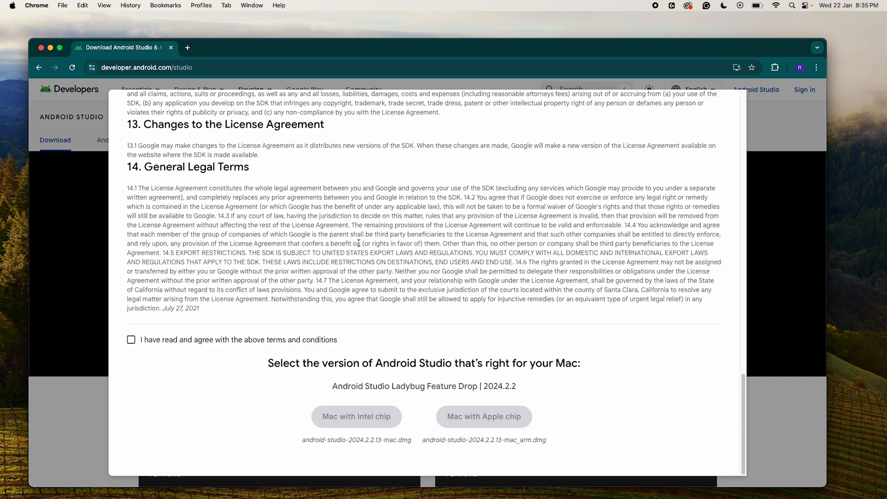
left_click(131, 340)
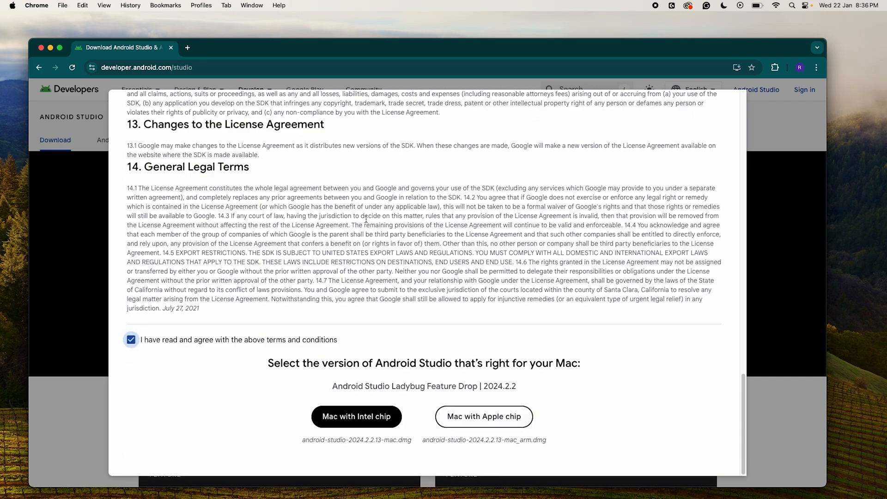
mouse_move(230, 380)
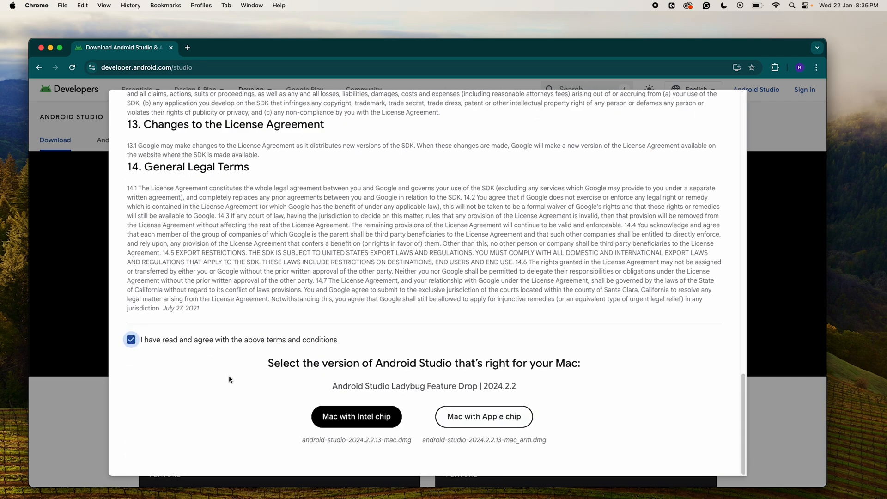
mouse_move(537, 445)
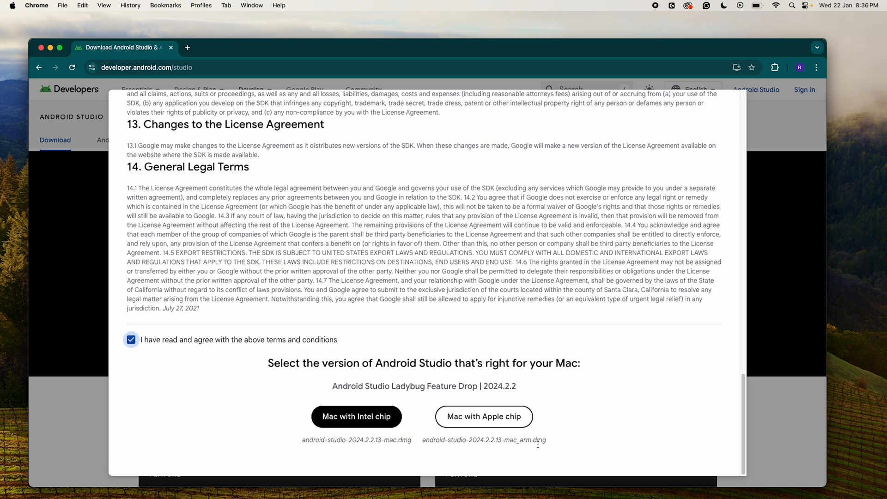
mouse_move(464, 448)
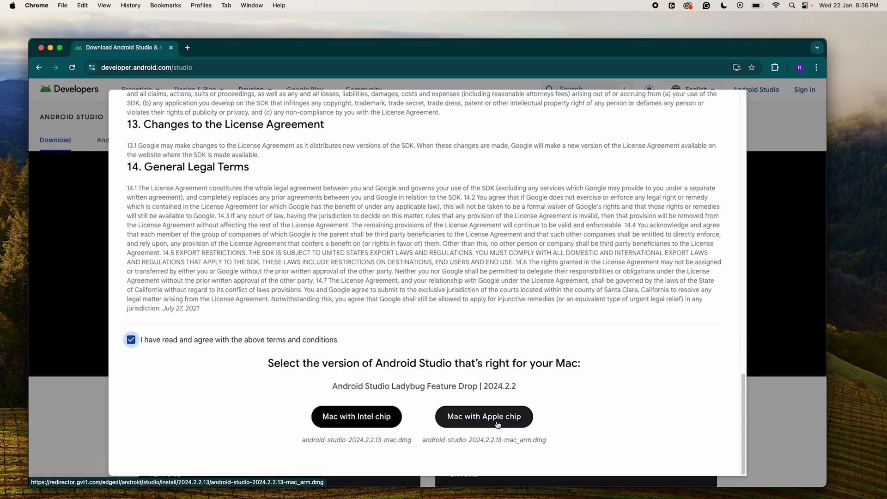
left_click(484, 416)
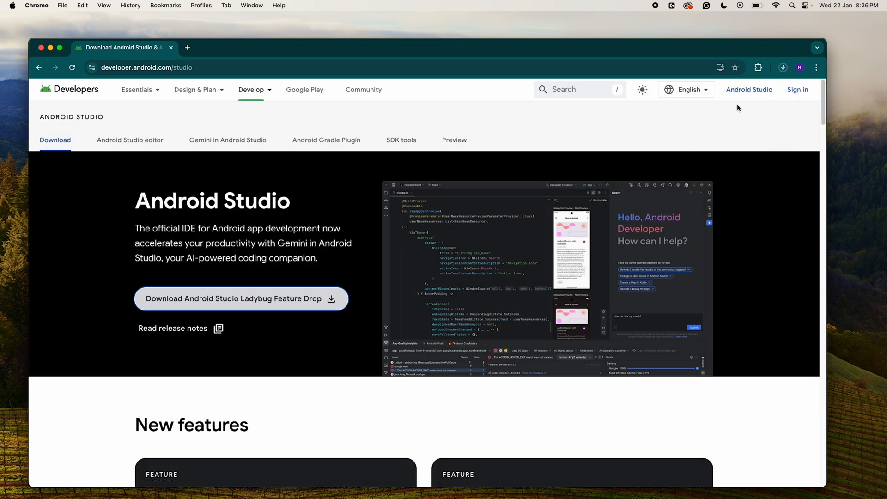
Check the download's progress in Chrome, then launch Android Studio
left_click(781, 67)
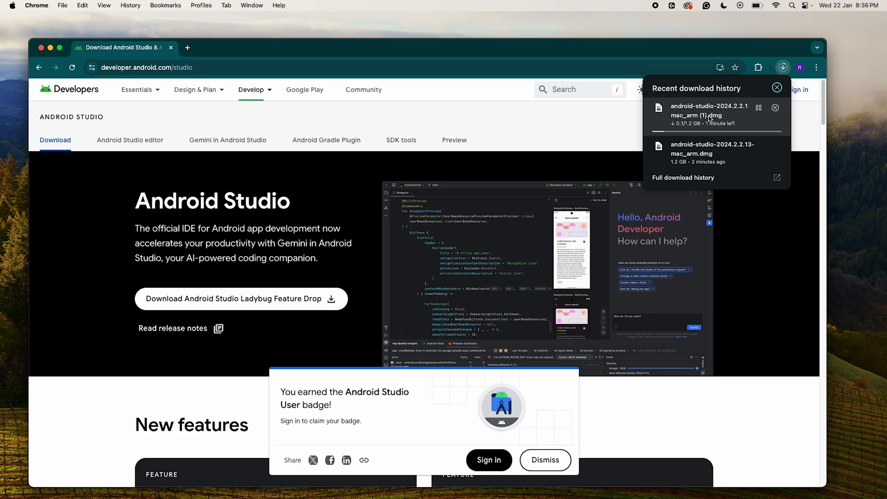
mouse_move(776, 109)
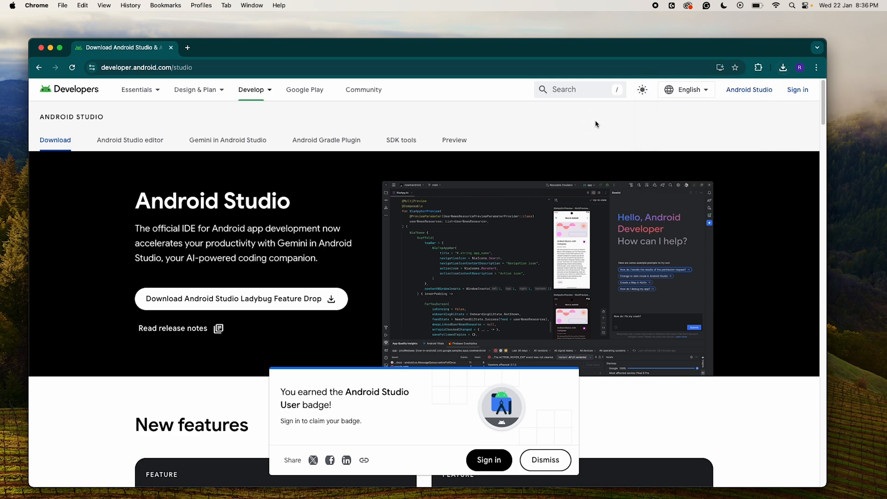
mouse_move(74, 473)
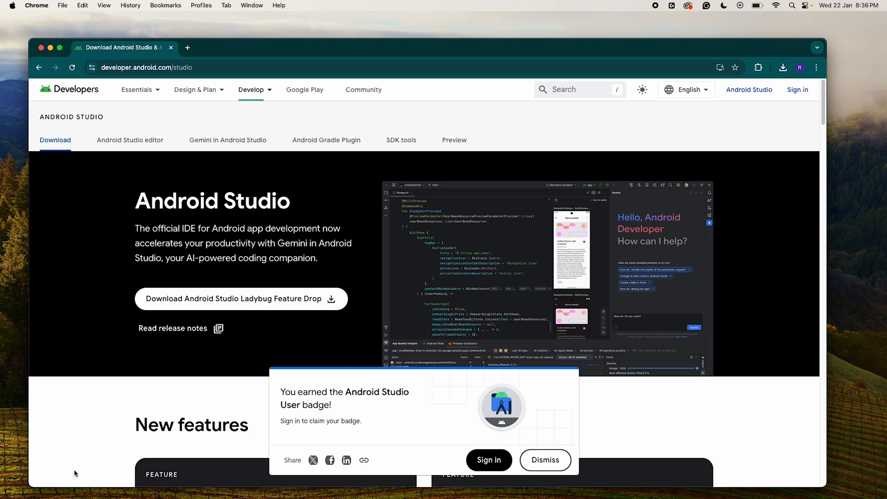
left_click(783, 68)
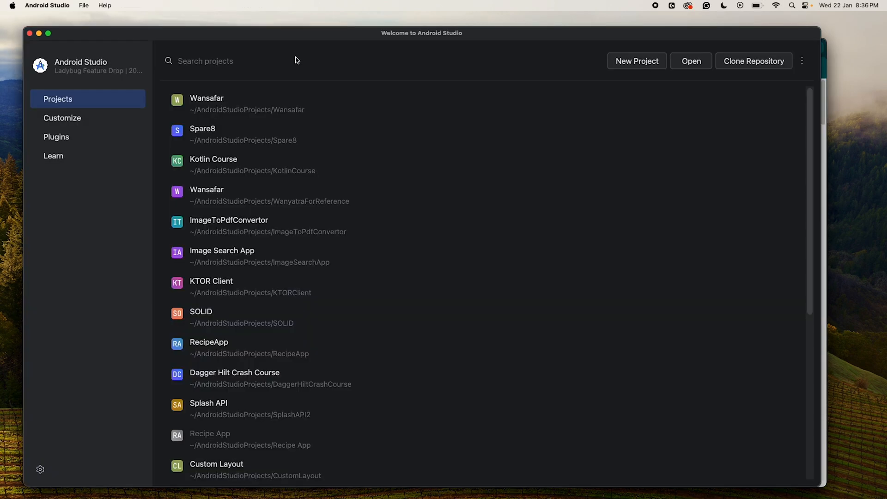
left_click(252, 164)
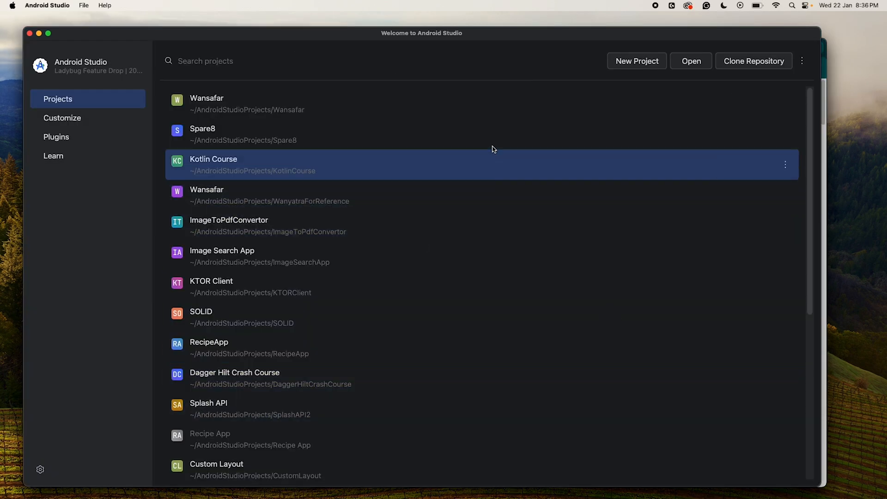
left_click(269, 194)
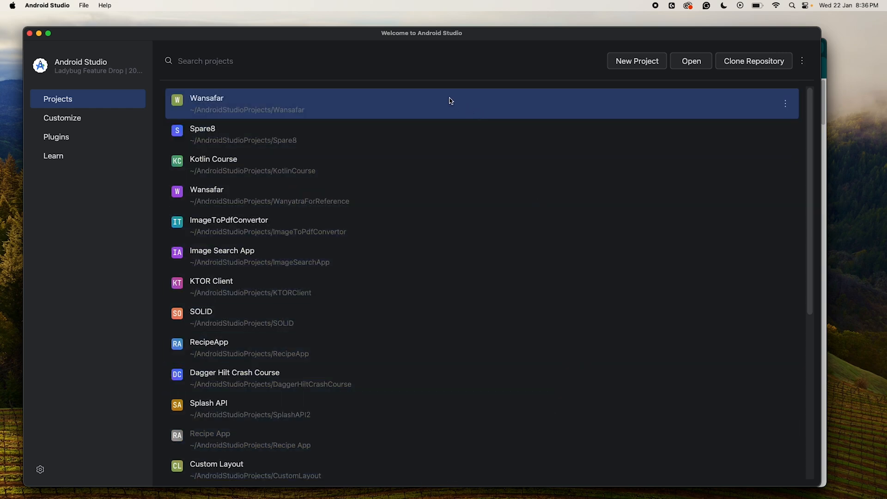
mouse_move(431, 89)
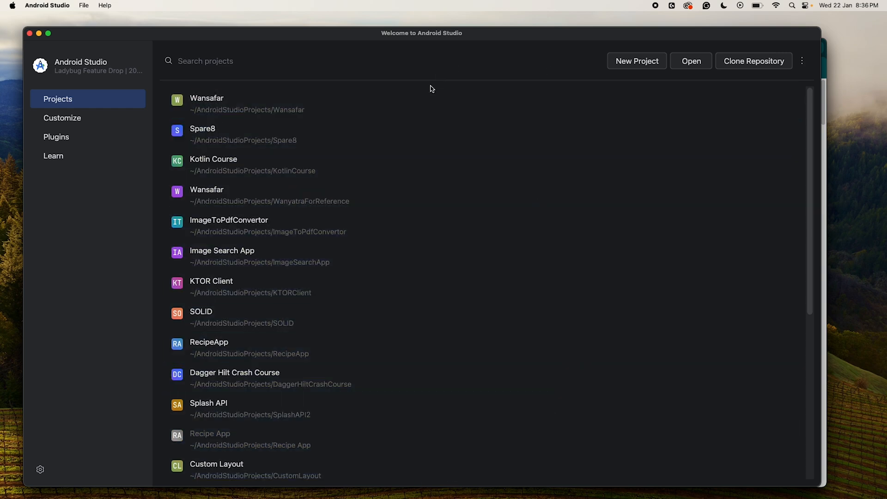
mouse_move(421, 164)
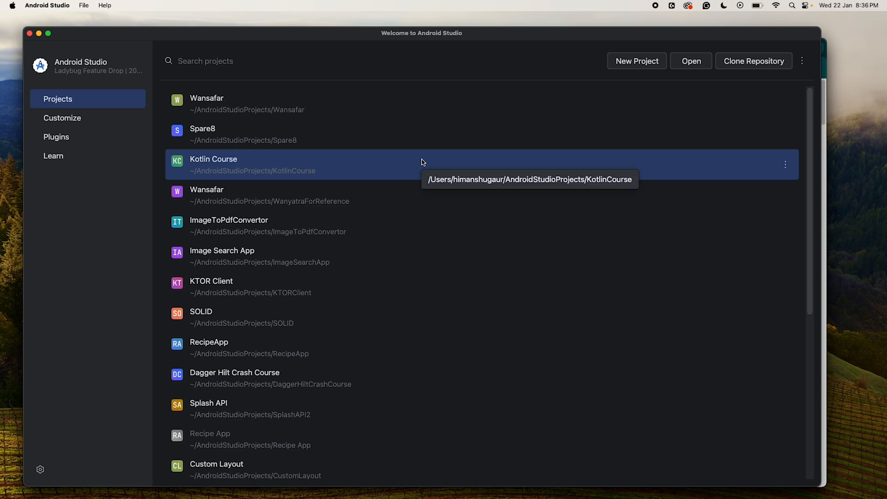
mouse_move(625, 57)
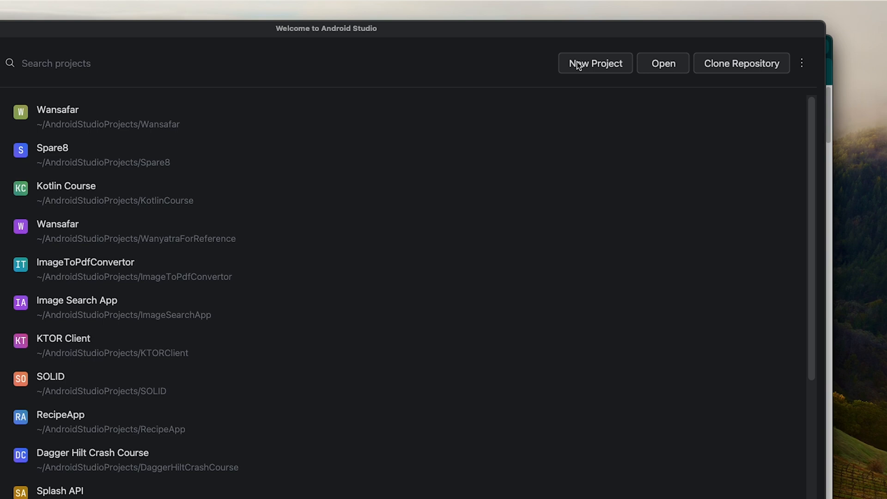
mouse_move(599, 71)
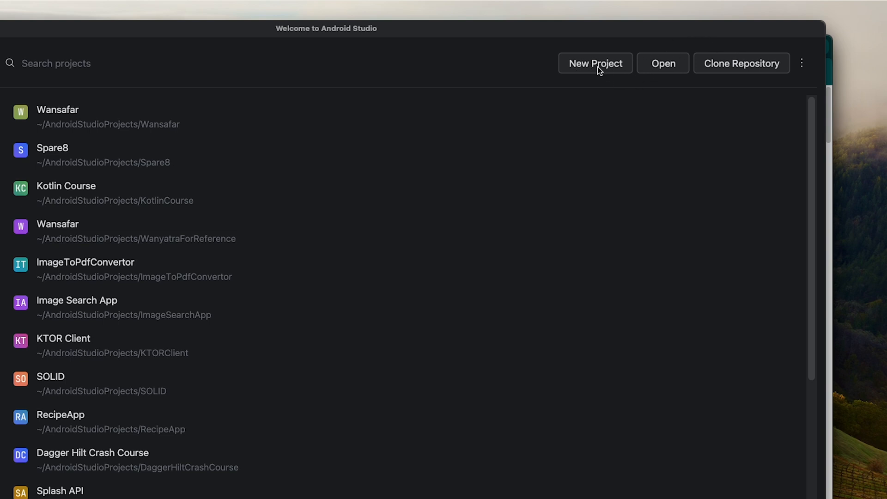
Start a new project from the Phone and Tablet Empty Activity template
left_click(594, 63)
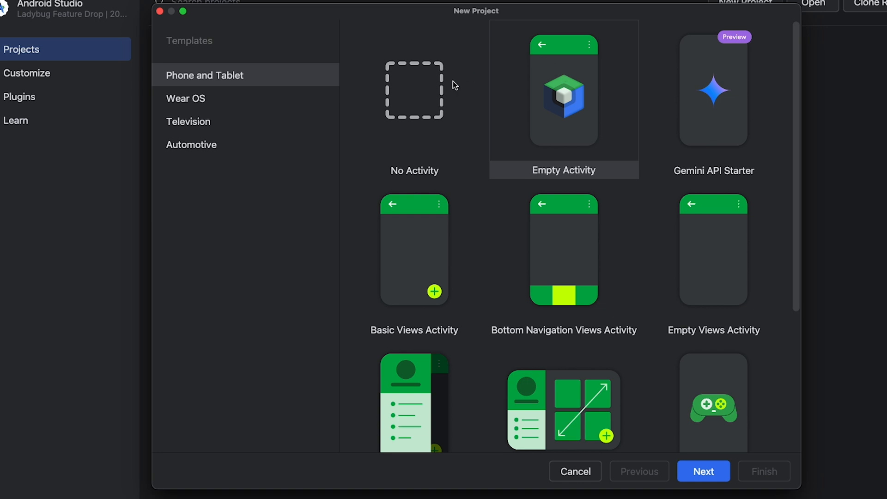
mouse_move(463, 216)
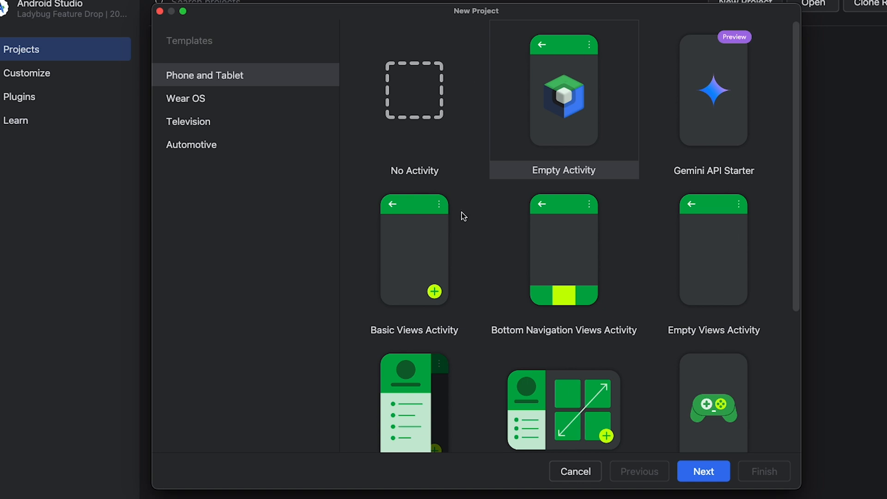
mouse_move(586, 95)
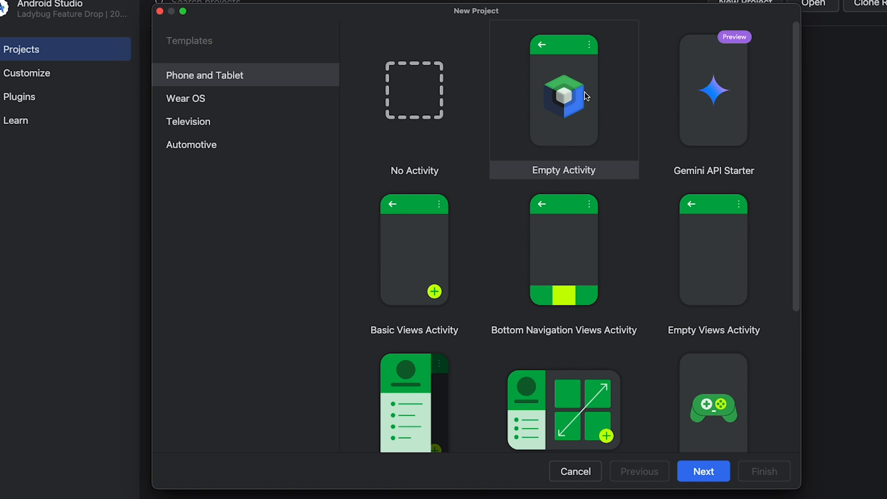
mouse_move(499, 345)
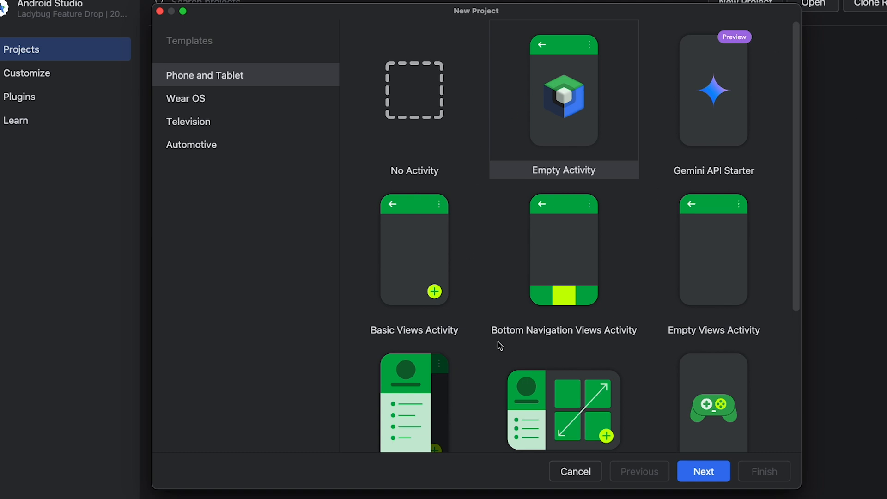
mouse_move(694, 98)
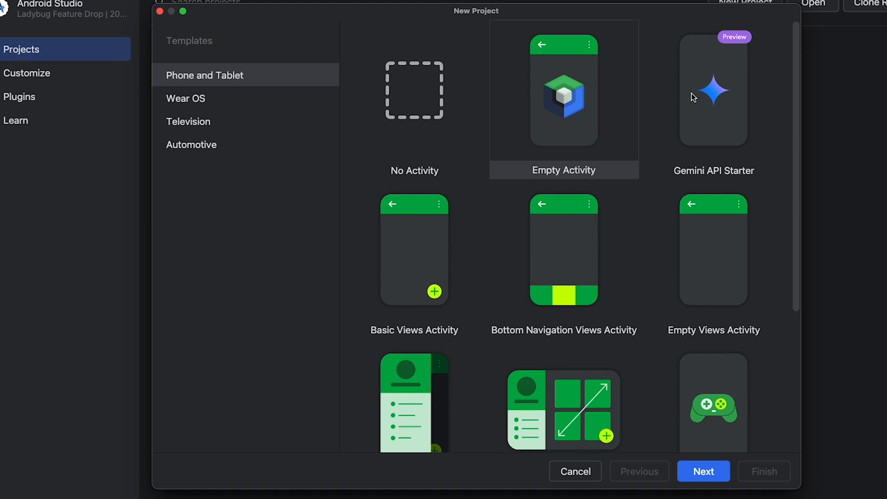
mouse_move(595, 80)
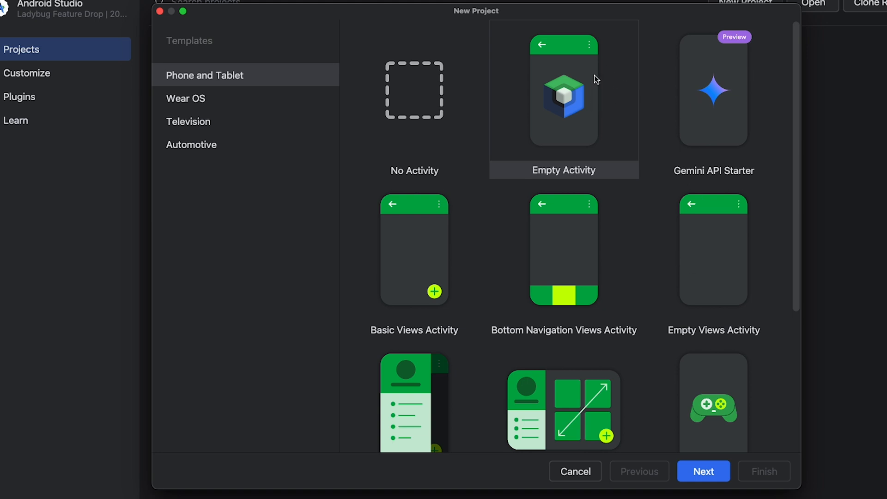
left_click(703, 471)
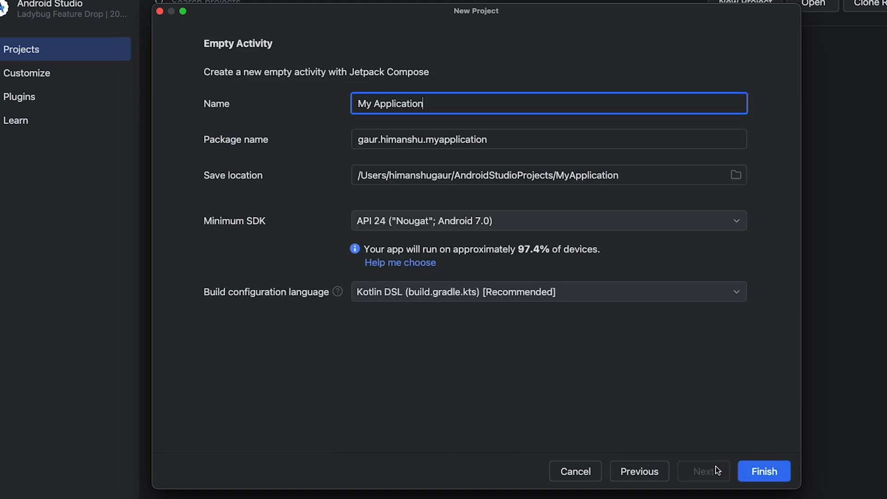
mouse_move(463, 104)
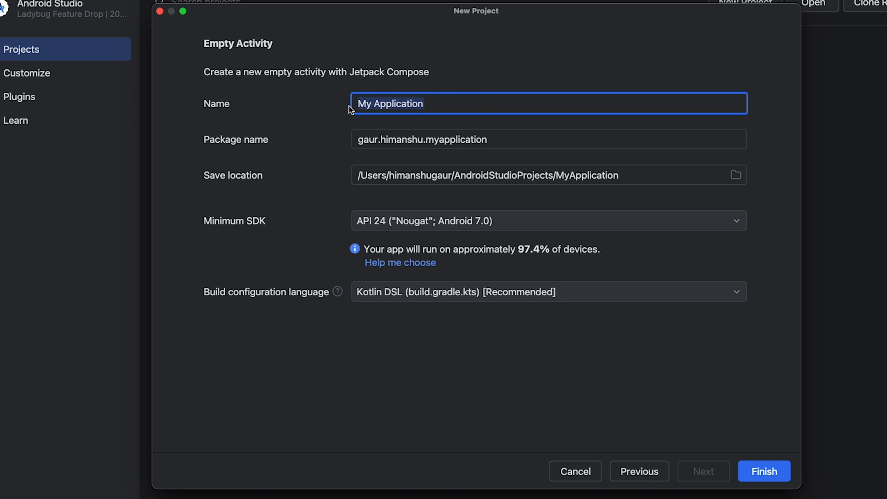
Name the project 'Kotlin Course' and review its generated package name
type("Kotlin")
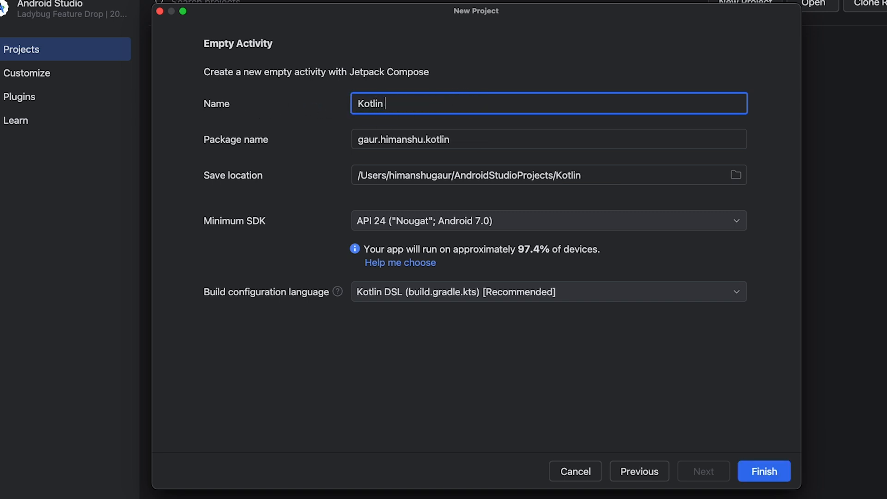
type("Co")
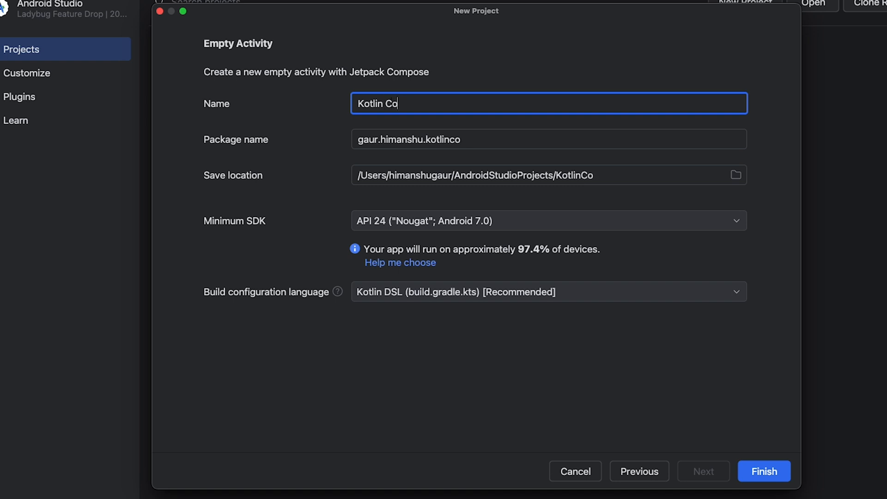
type("urse")
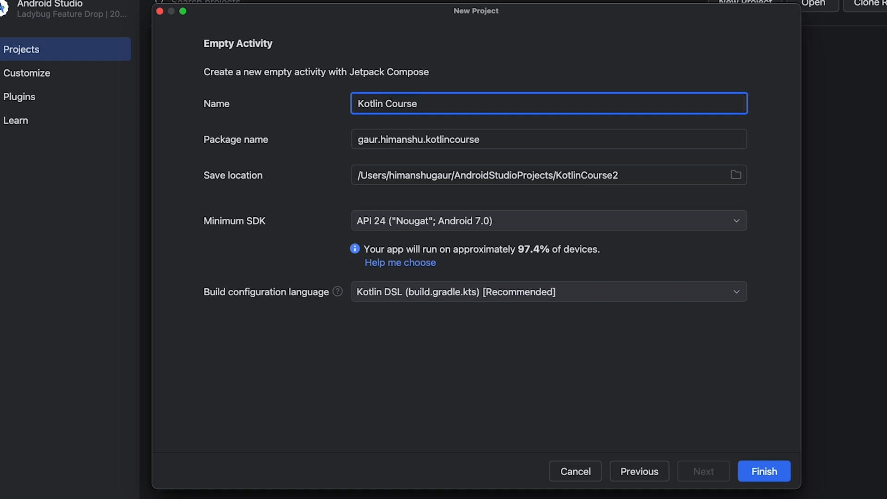
mouse_move(440, 146)
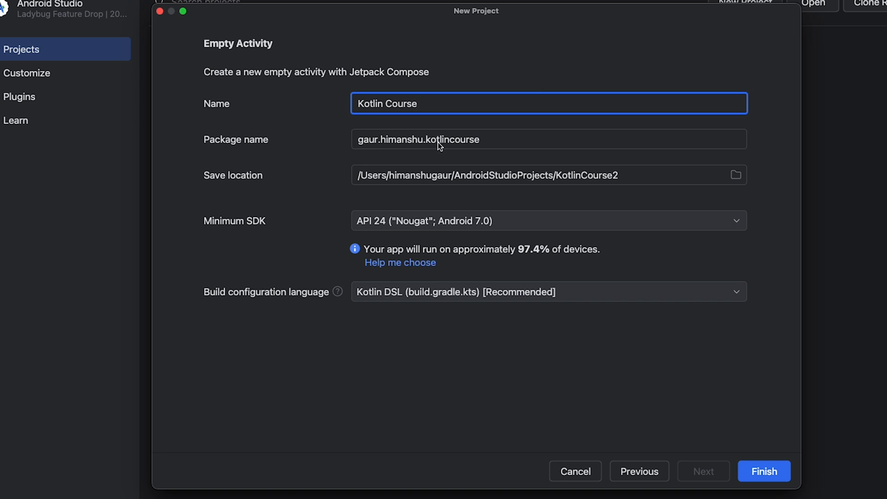
left_click(491, 139)
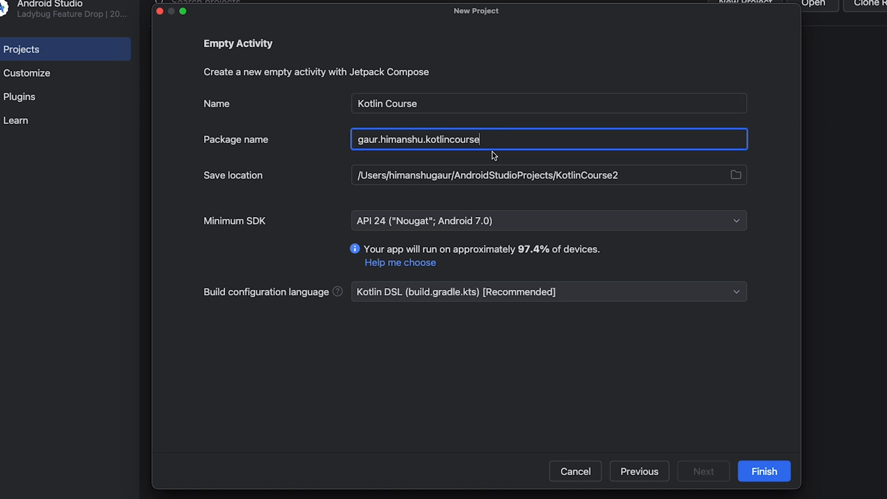
mouse_move(479, 186)
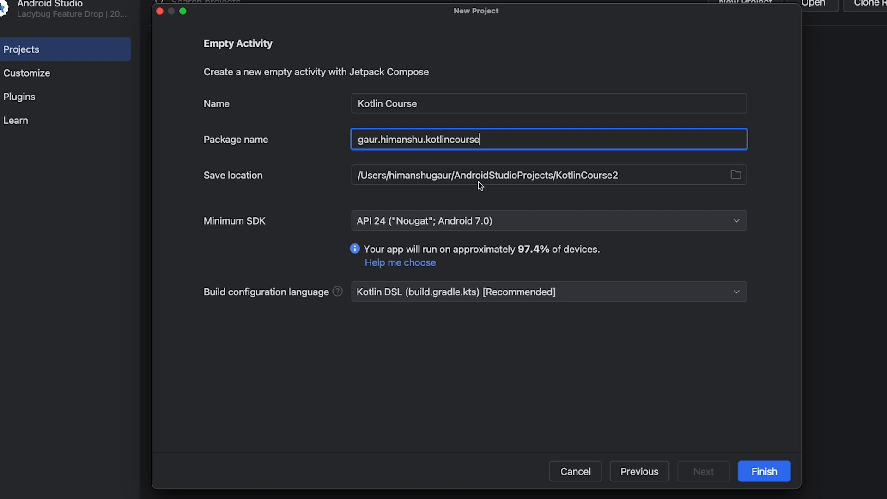
mouse_move(317, 223)
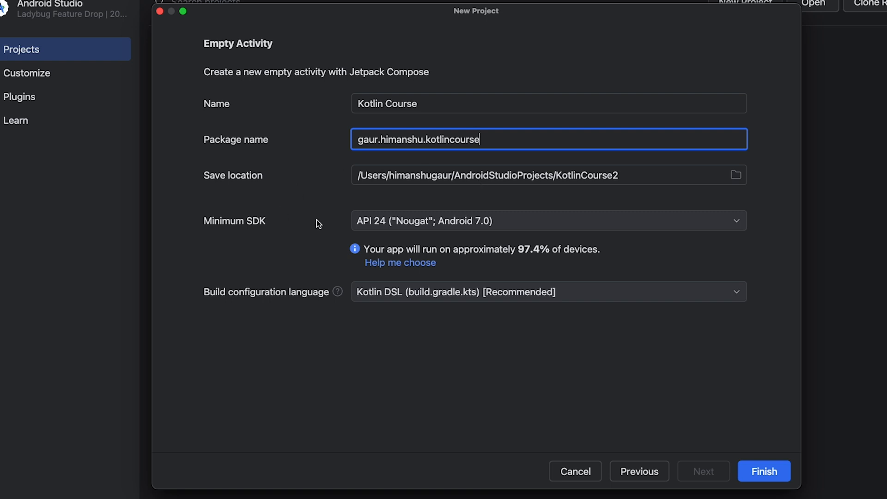
mouse_move(526, 137)
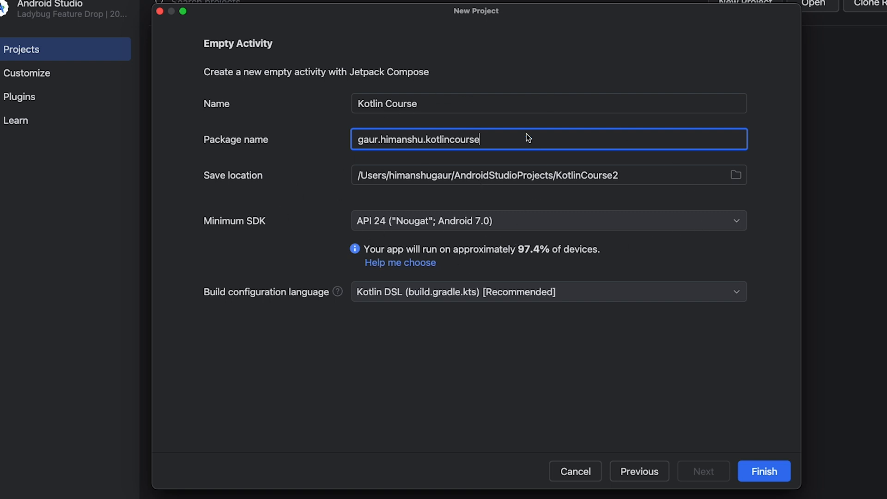
mouse_move(378, 101)
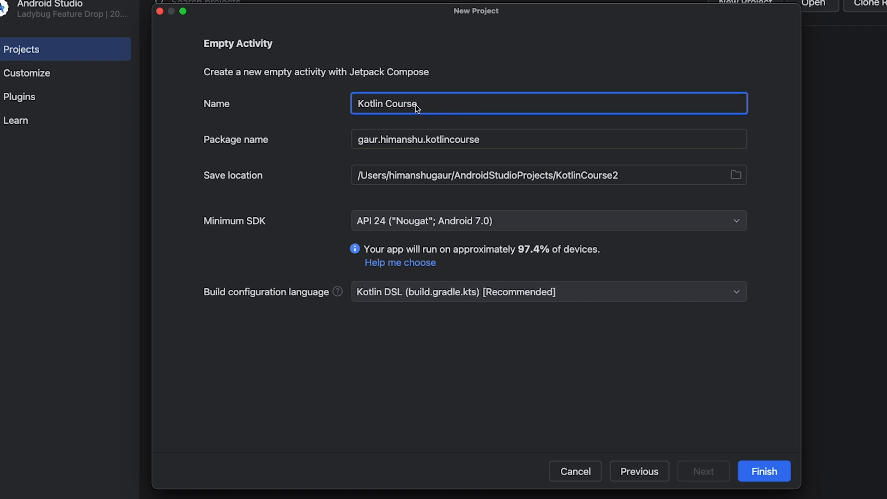
mouse_move(453, 383)
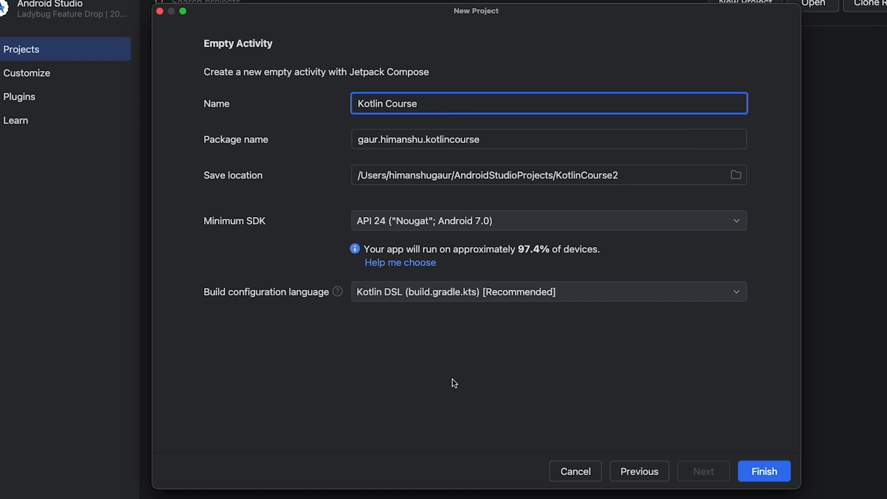
mouse_move(764, 471)
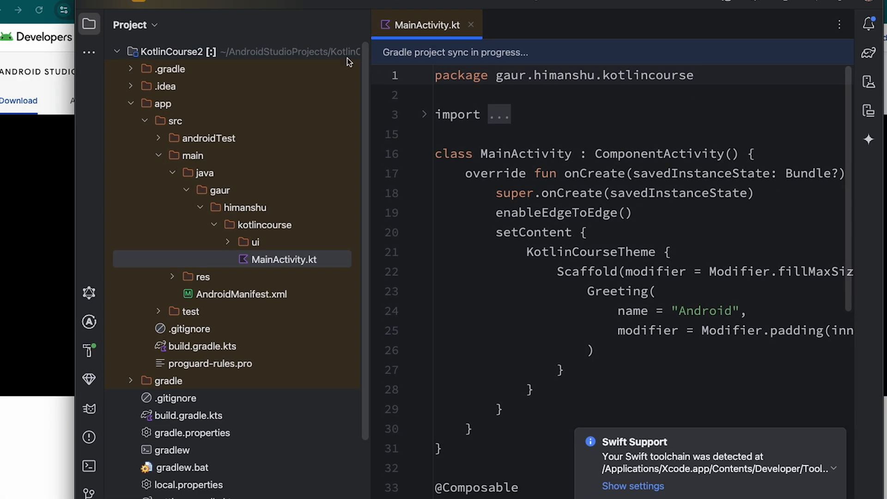
mouse_move(552, 431)
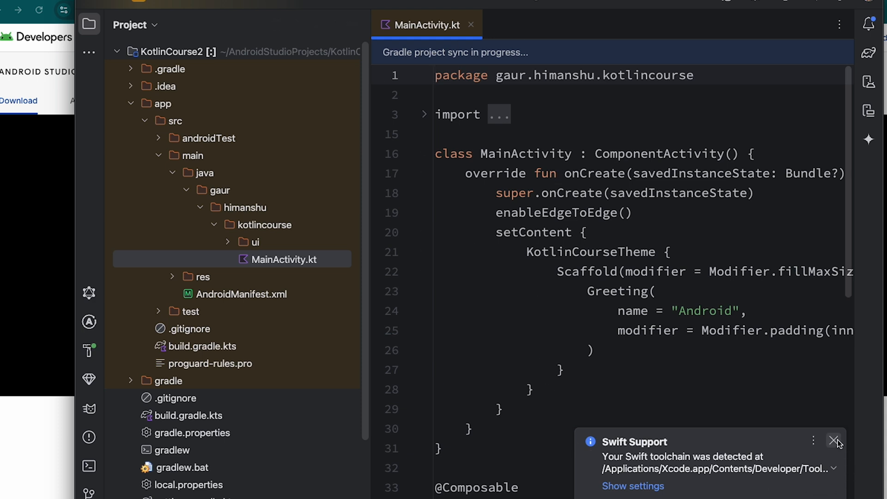
mouse_move(837, 441)
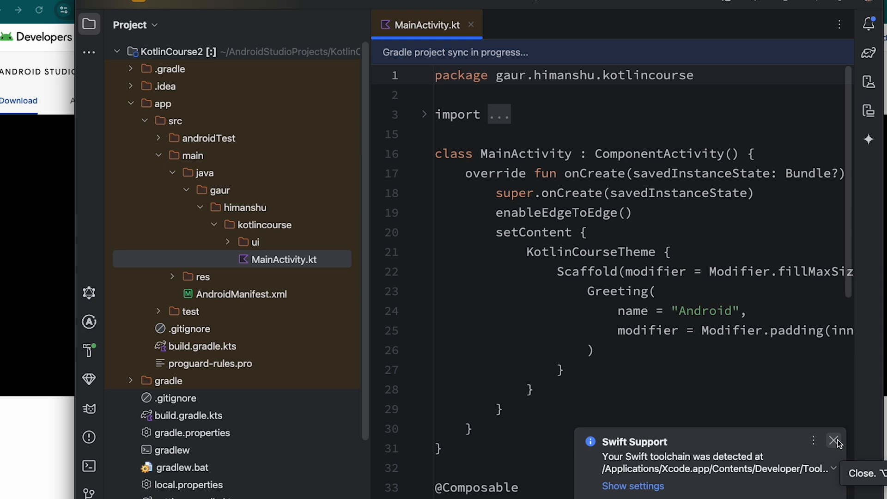
Dismiss the Swift Support notification balloon as the project opens
left_click(835, 441)
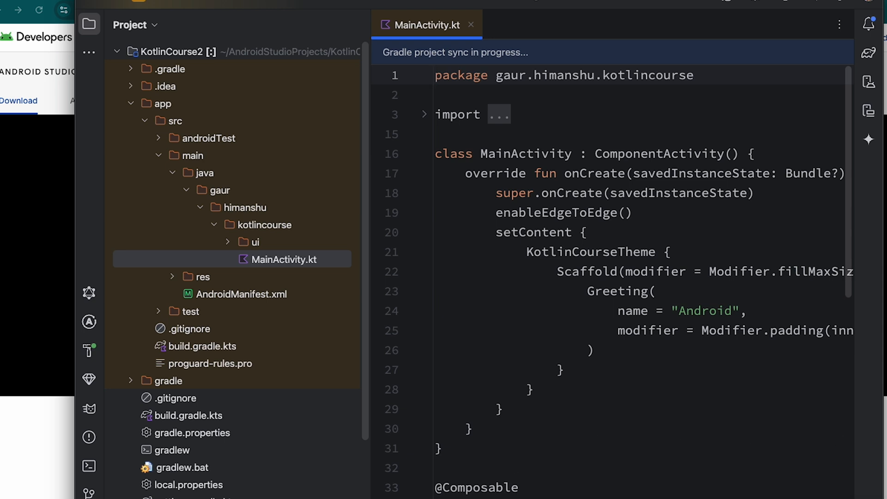
mouse_move(651, 330)
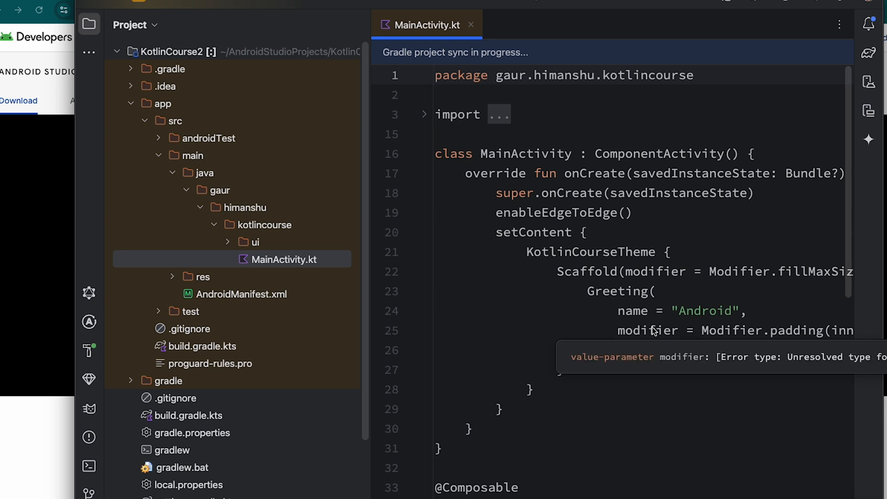
left_click(134, 24)
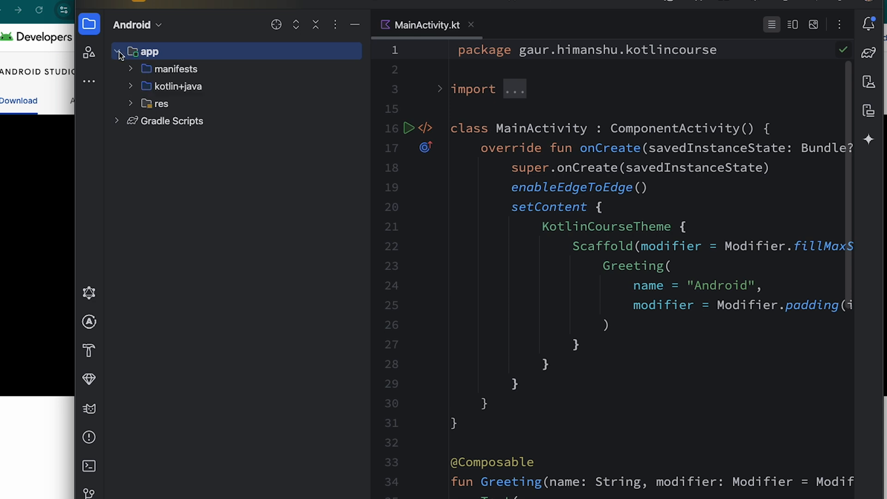
Expand app > kotlin+java > gaur to MainActivity.kt, toggle ui, and reveal Gradle Scripts
left_click(117, 51)
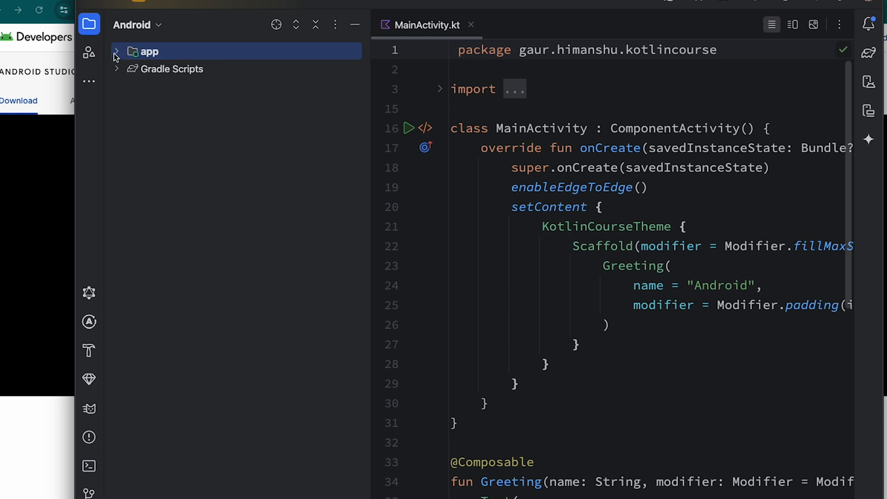
left_click(116, 52)
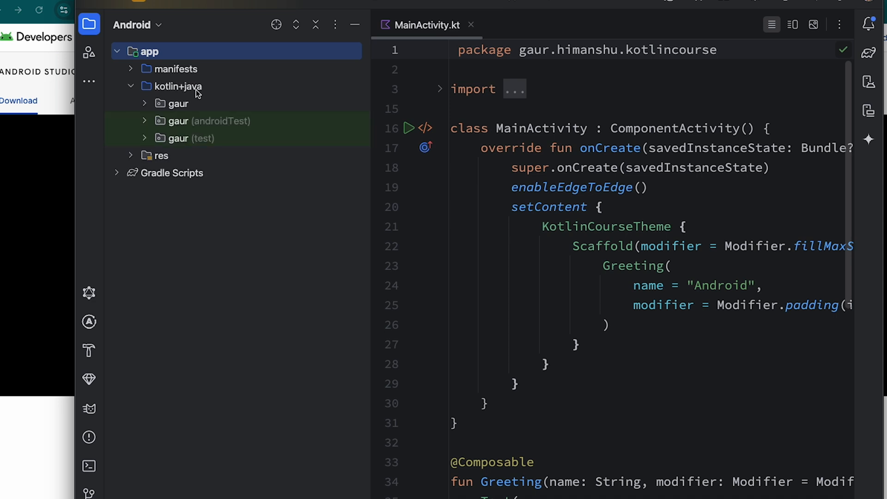
left_click(144, 103)
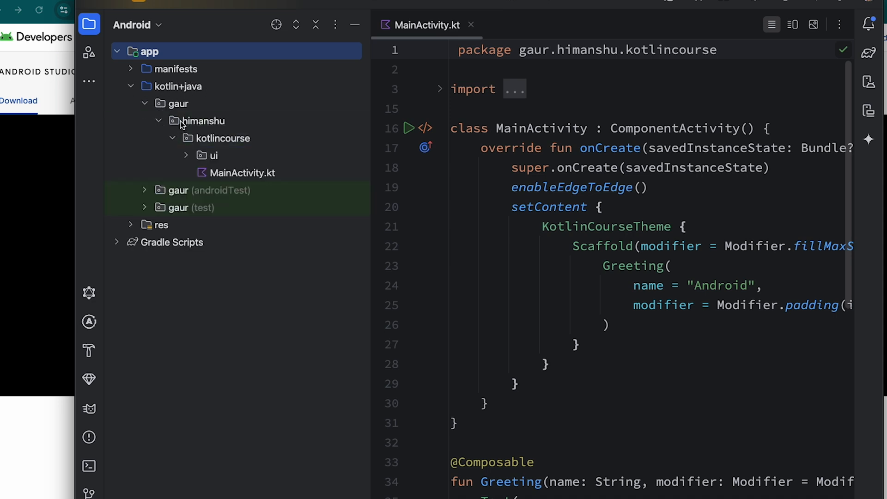
left_click(186, 155)
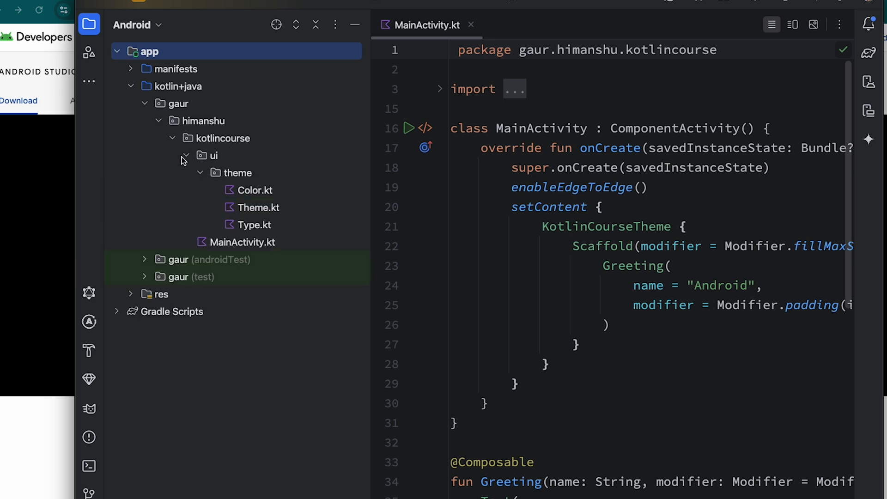
left_click(186, 156)
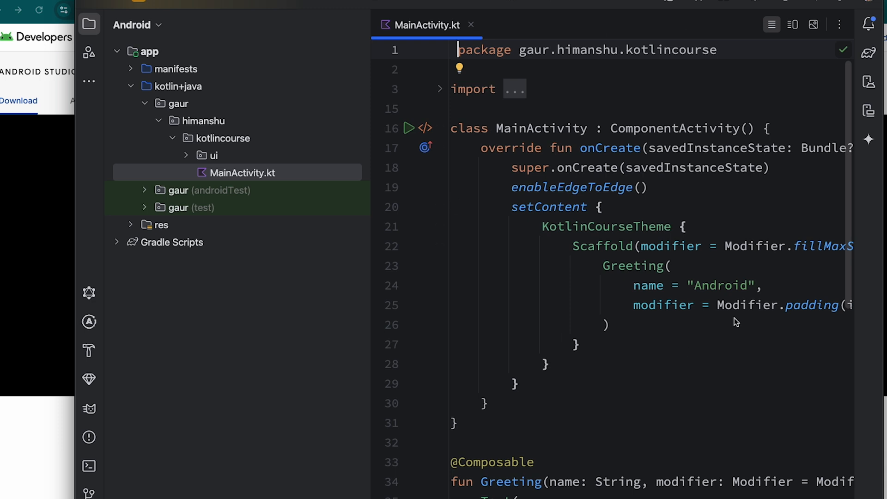
left_click(174, 242)
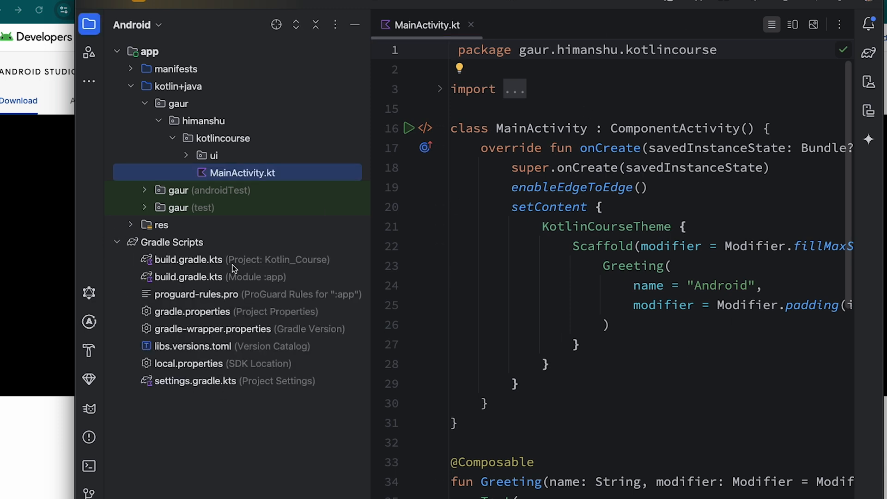
mouse_move(233, 269)
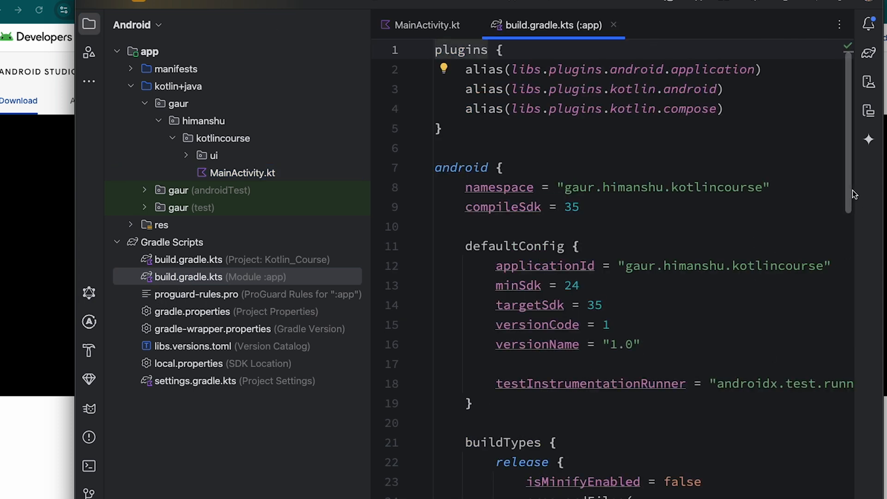
Scroll build.gradle.kts to dependencies and back, then close build.gradle.kts and MainActivity.kt
scroll("down", 3)
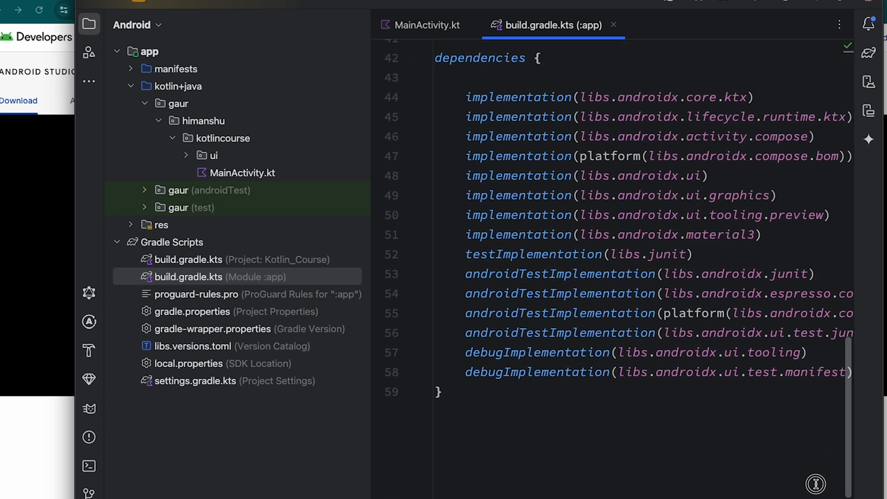
scroll("up", 3)
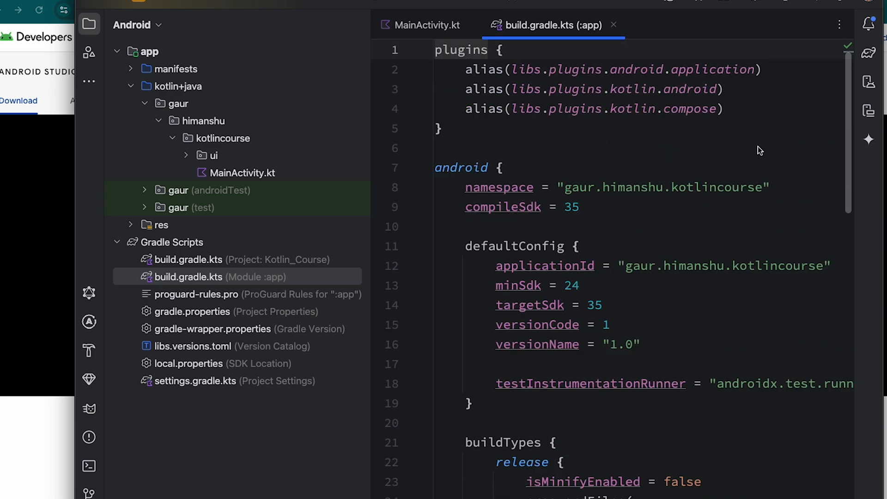
mouse_move(627, 148)
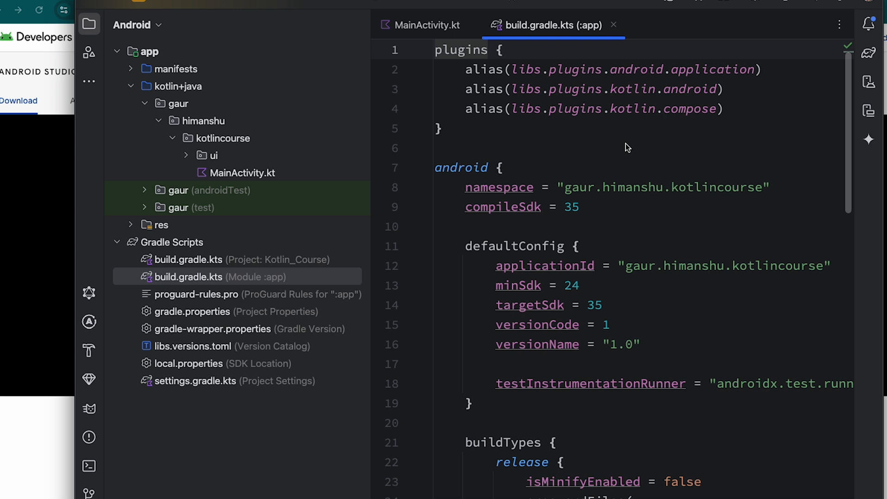
left_click(426, 25)
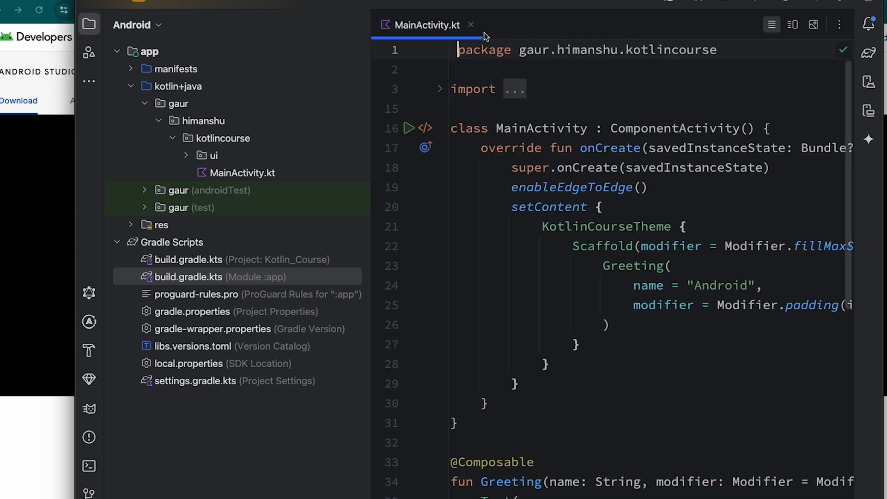
left_click(471, 25)
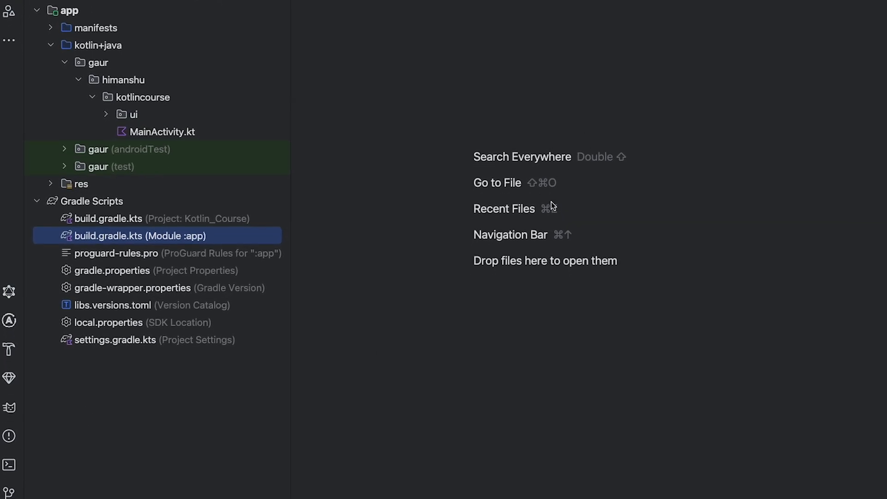
mouse_move(10, 408)
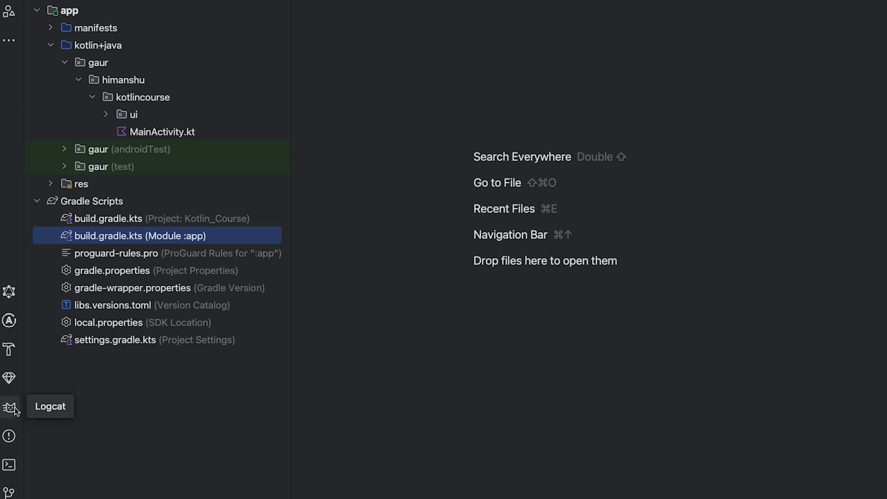
Open a Local terminal session at the KotlinCourse2 project folder
left_click(9, 464)
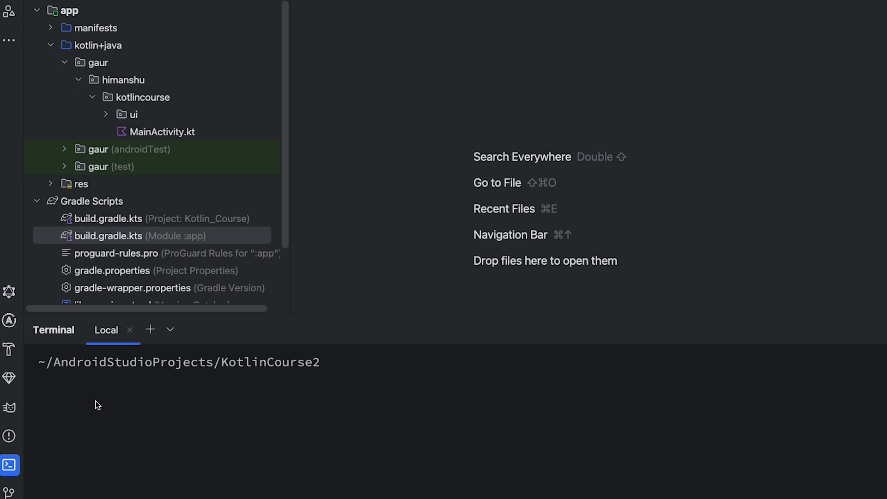
mouse_move(411, 448)
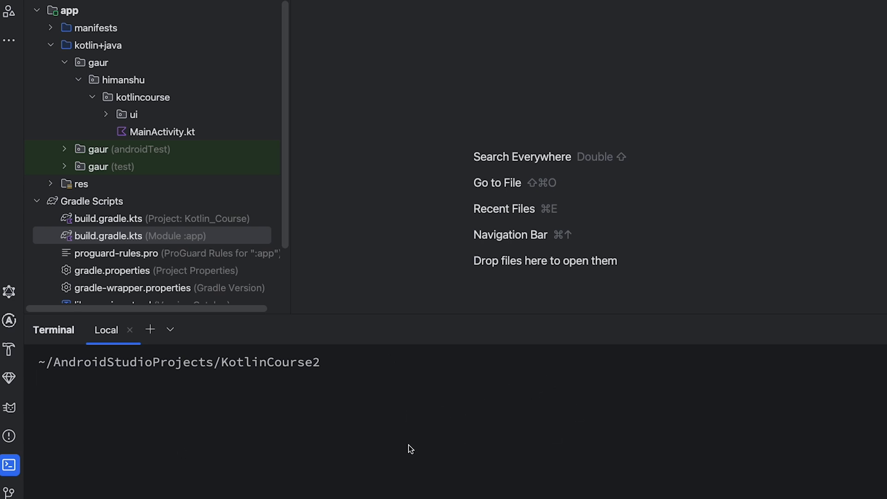
mouse_move(569, 12)
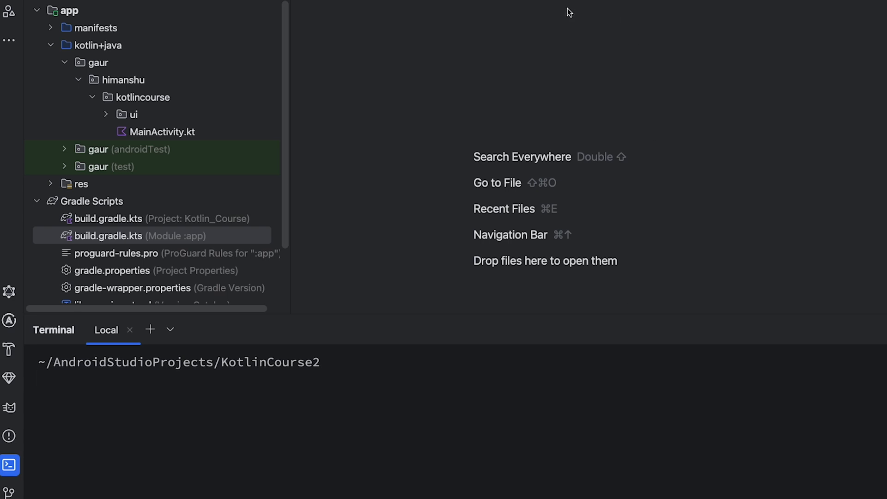